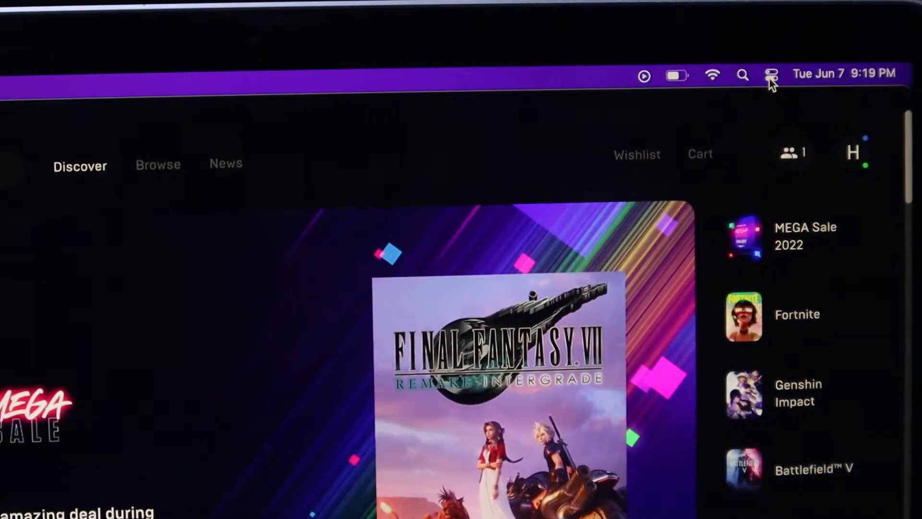
# Switch Bluetooth on from the Control Center's Bluetooth options
pyautogui.click(771, 75)
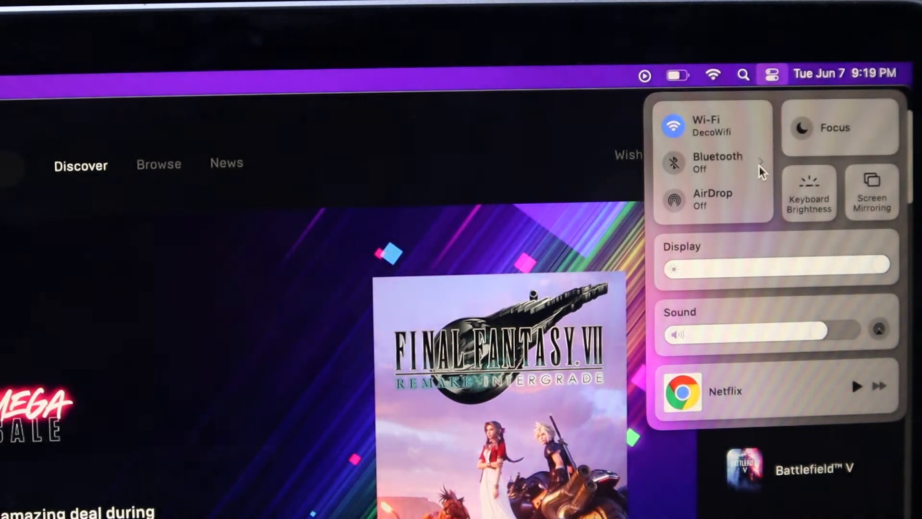
pyautogui.click(711, 163)
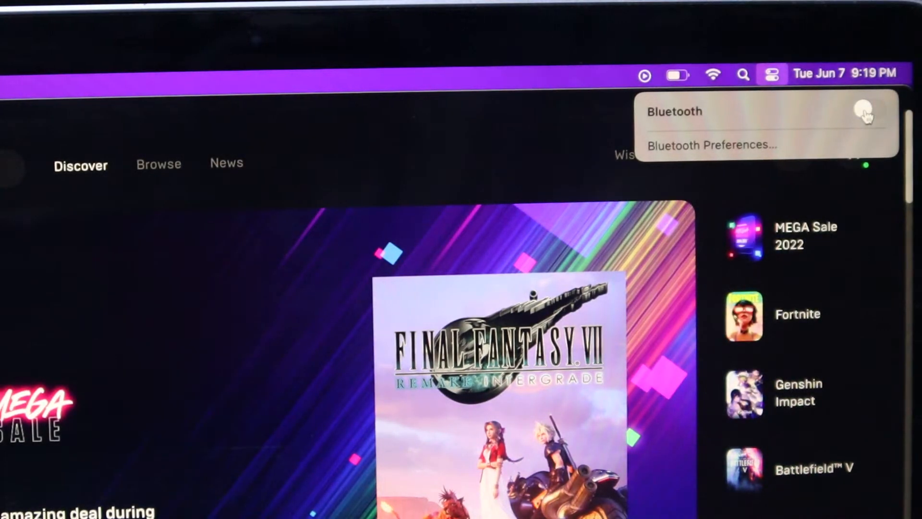
pyautogui.click(870, 111)
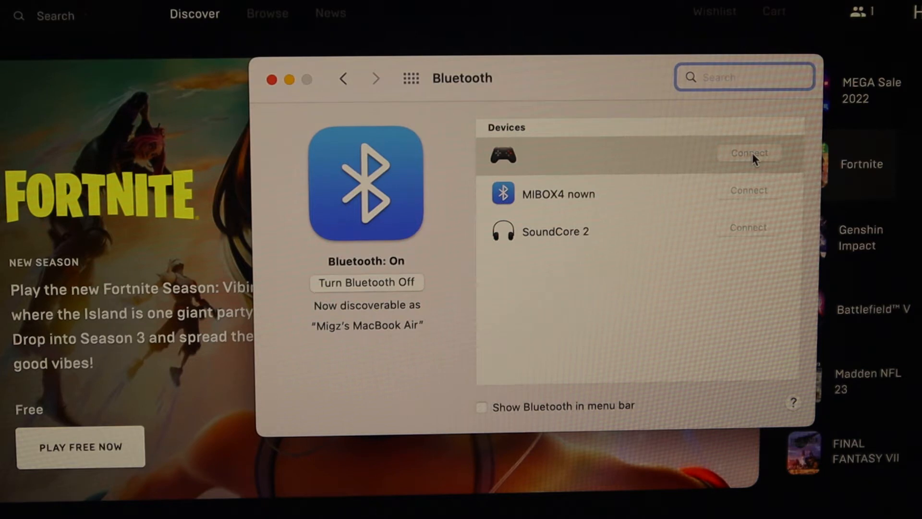
# Connect the DUALSHOCK 4 Wireless Controller and close the Bluetooth preferences window
pyautogui.click(749, 152)
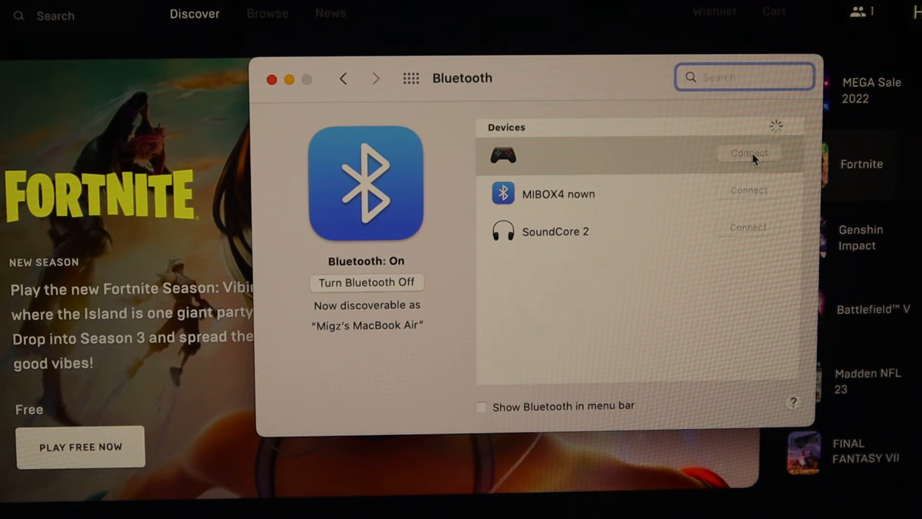
pyautogui.click(749, 152)
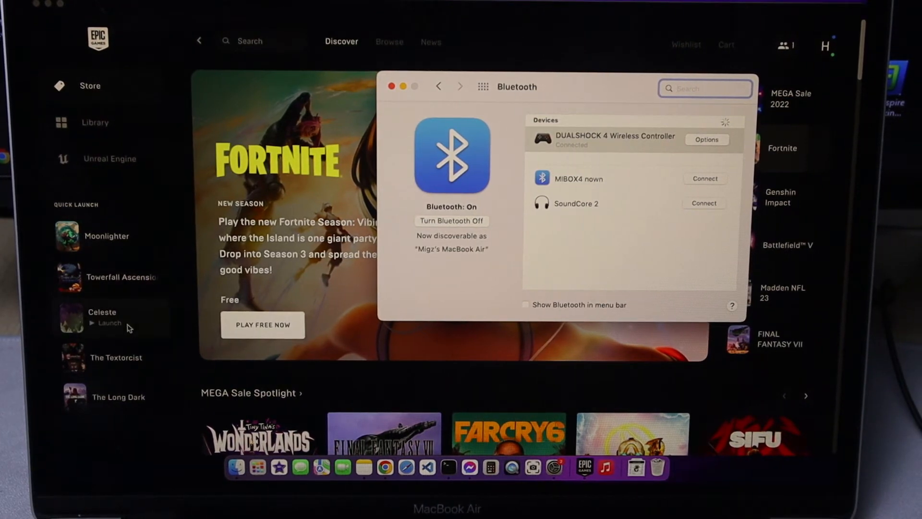
pyautogui.click(392, 86)
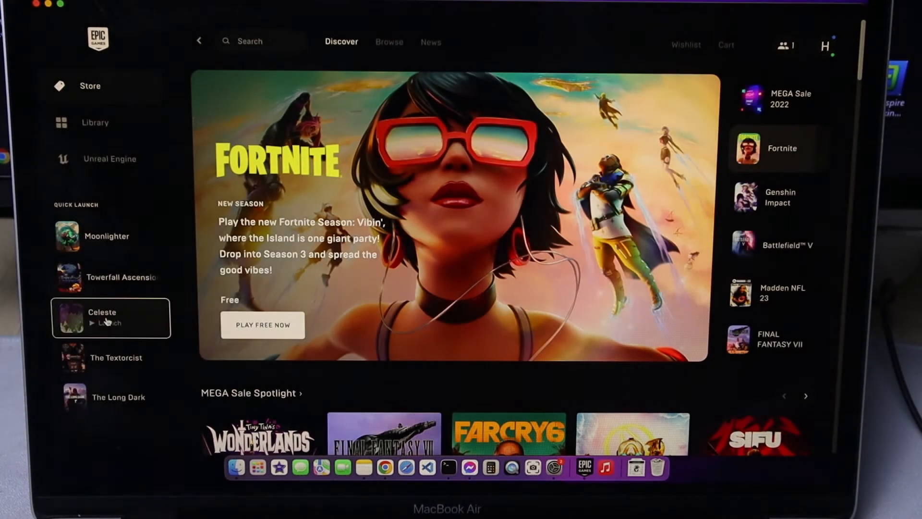